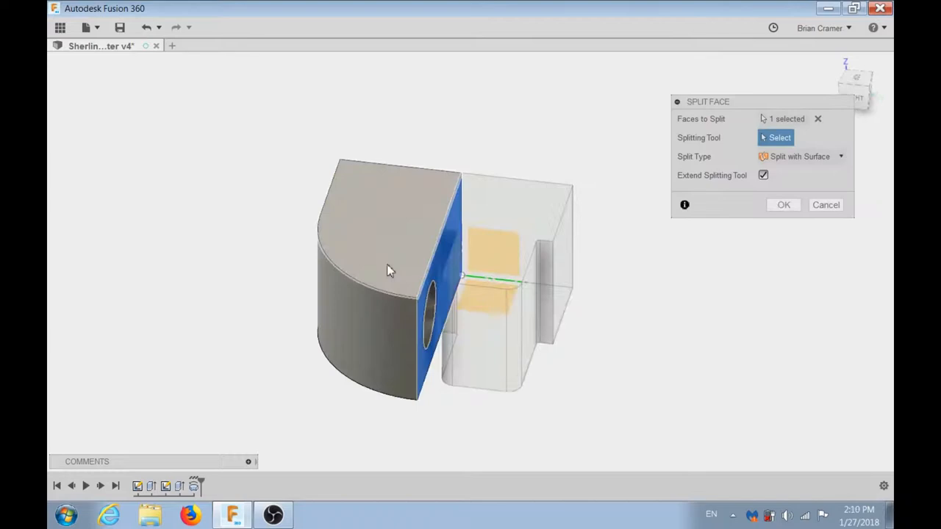
- Switch from the Fusion 360 Split Face setup to Cura's Layer view of the sliced adapter
left_click(315, 514)
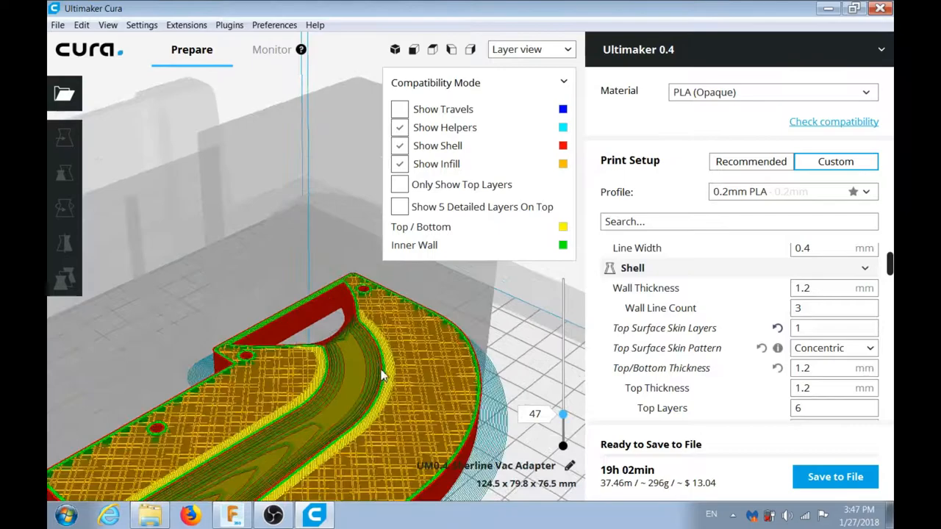